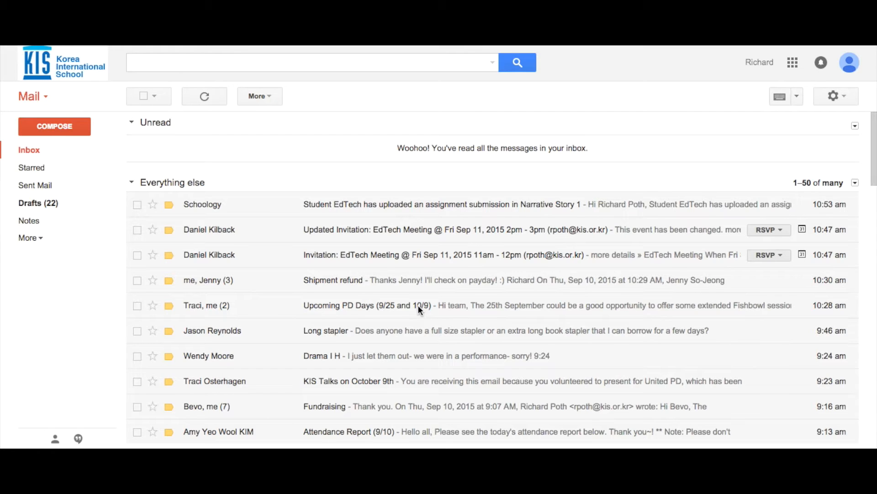
mouse_move(87, 440)
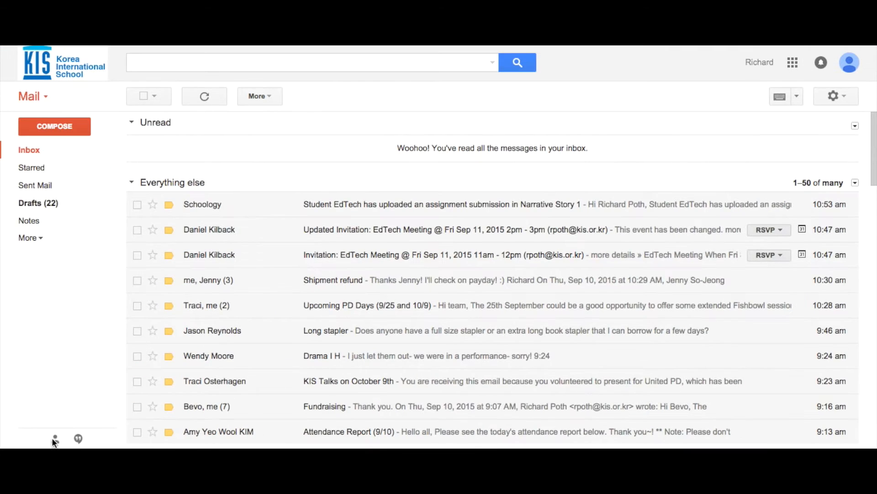
click(54, 439)
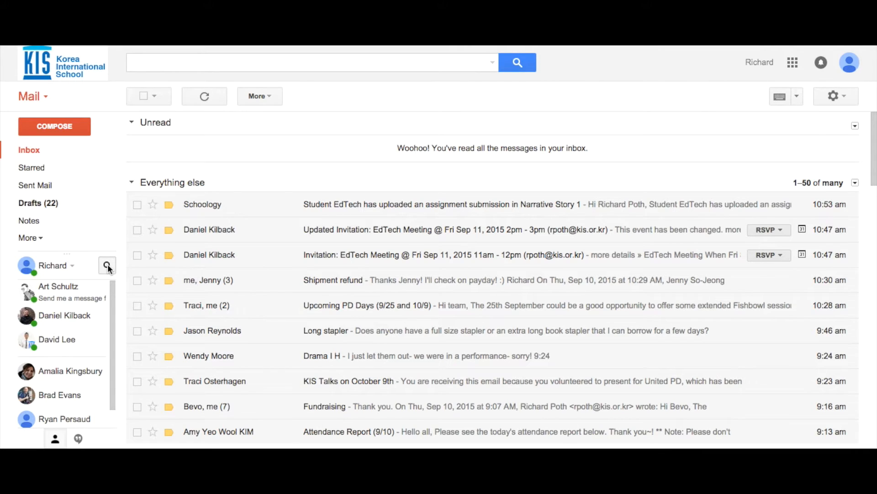
click(106, 265)
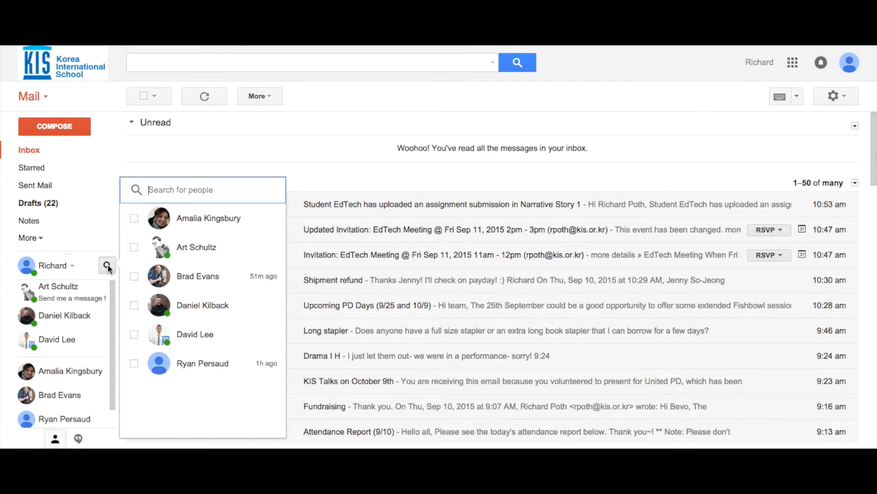
text(rick)
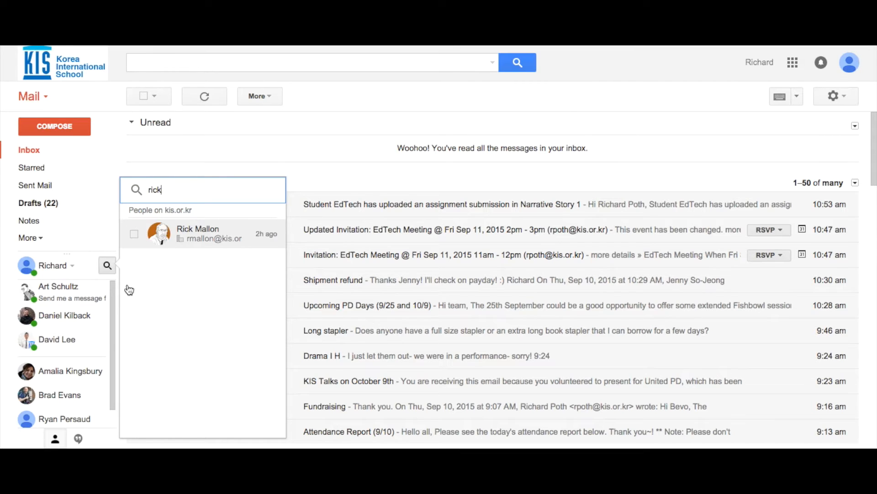
click(197, 233)
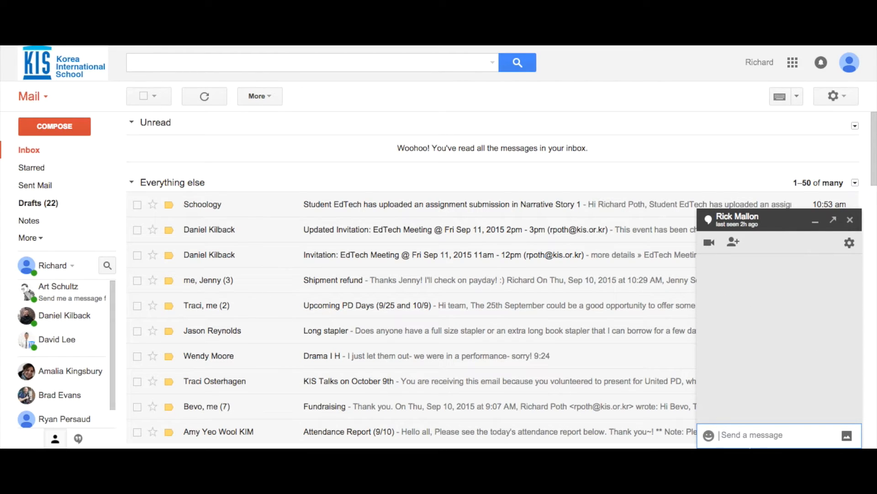
Send Rick 'Hi Rick. Just a quick message for the email training. Please ignore.'.
click(767, 435)
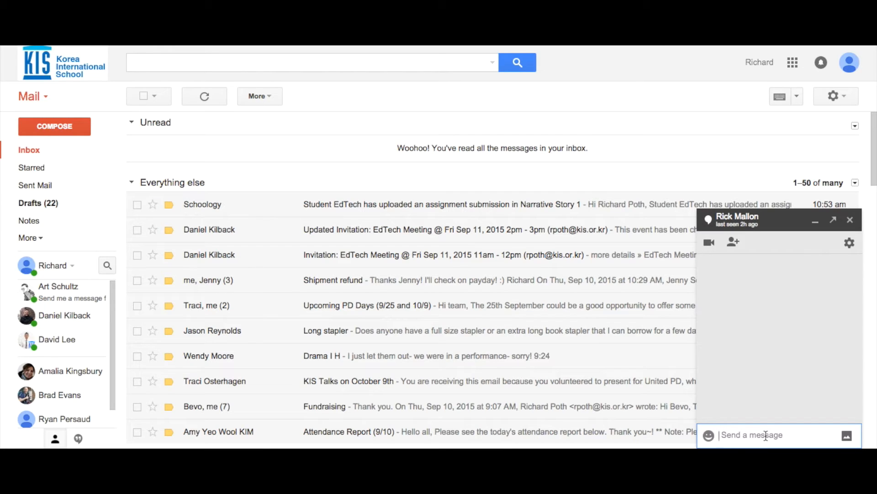
text(Hi Rick. Just a quick message for the email)
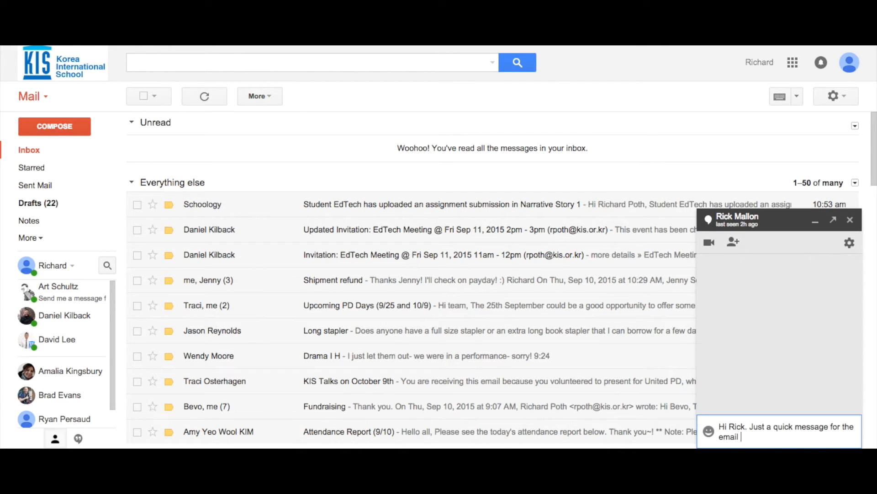
text(training. Please ignore.)
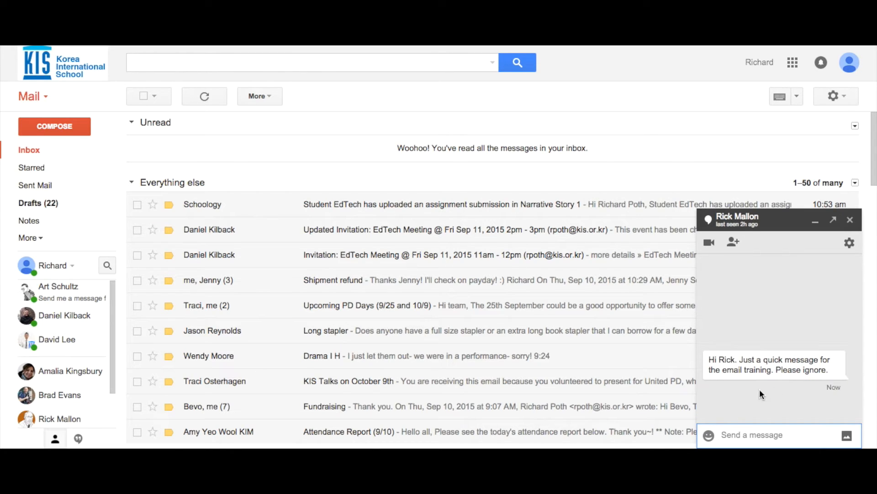
mouse_move(823, 396)
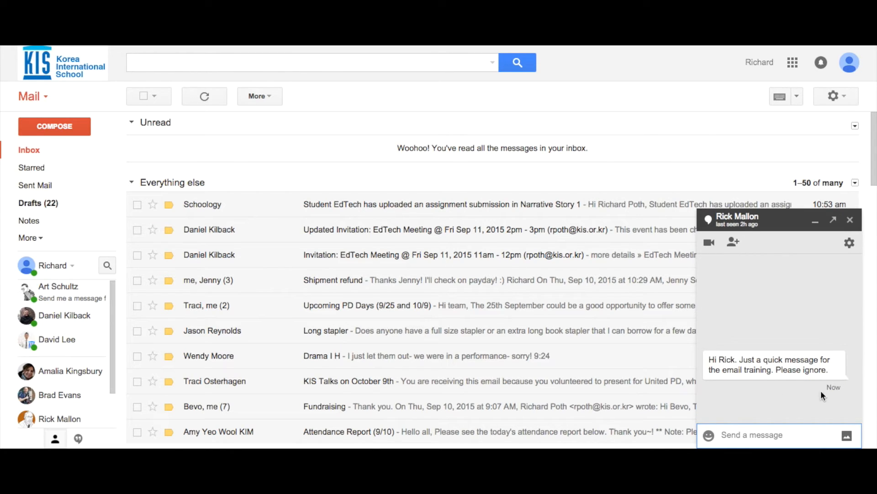
mouse_move(771, 435)
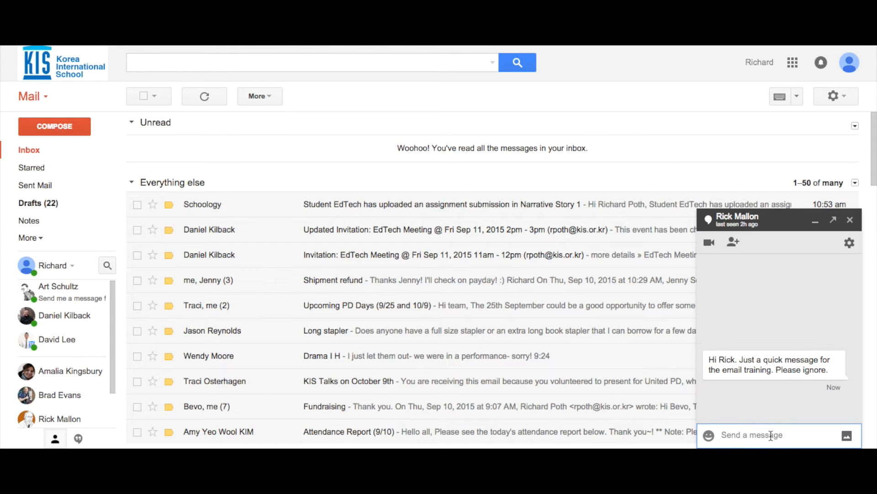
mouse_move(733, 241)
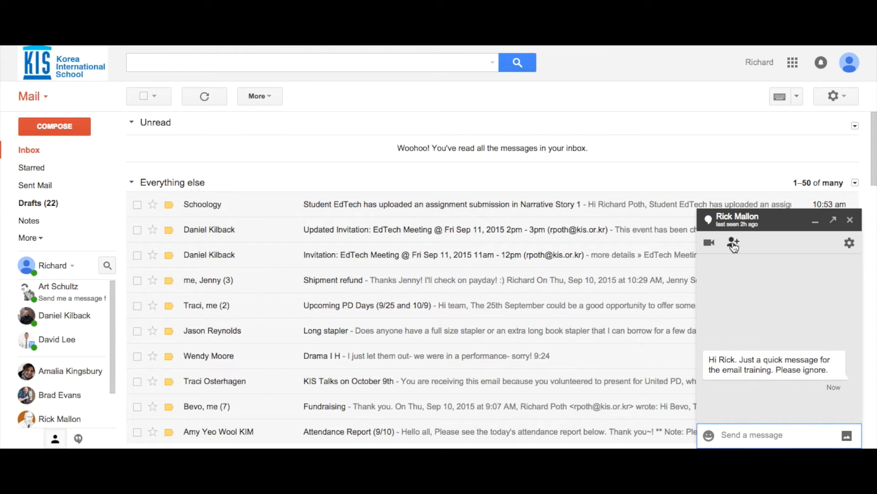
Add Amalia and Art to the conversation, creating a group Hangout with Rick.
click(734, 241)
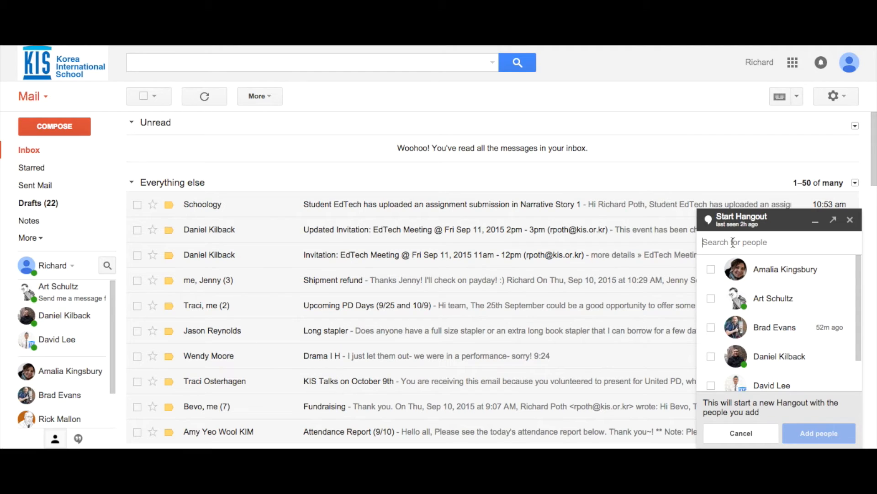
click(711, 269)
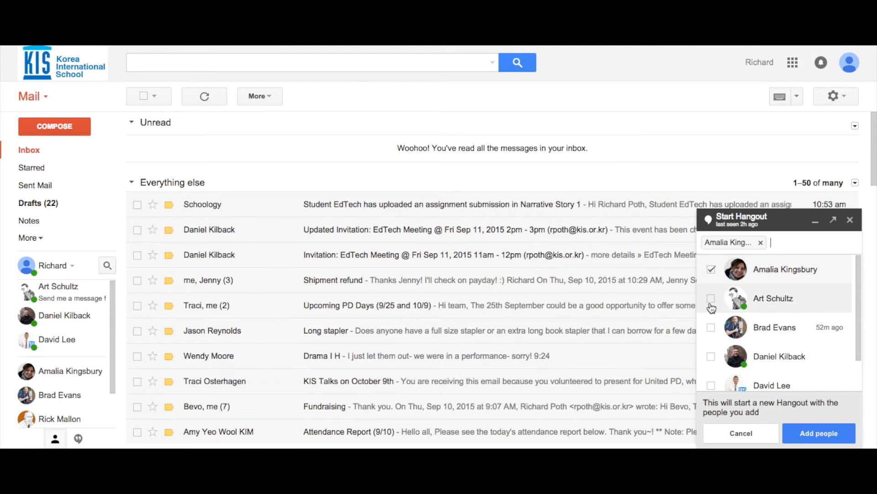
click(712, 298)
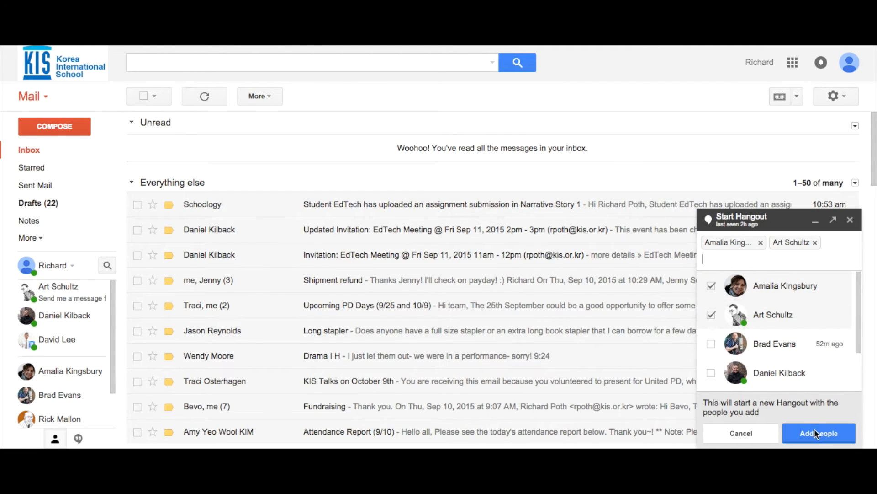
click(819, 433)
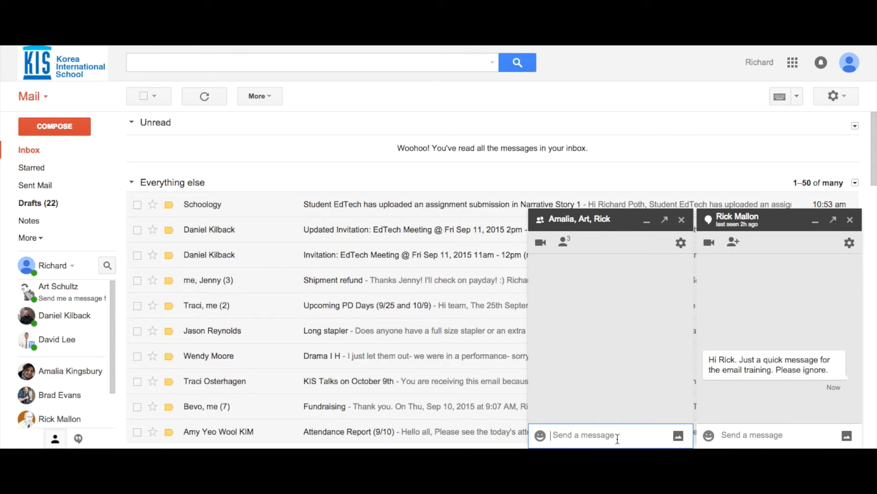
mouse_move(574, 224)
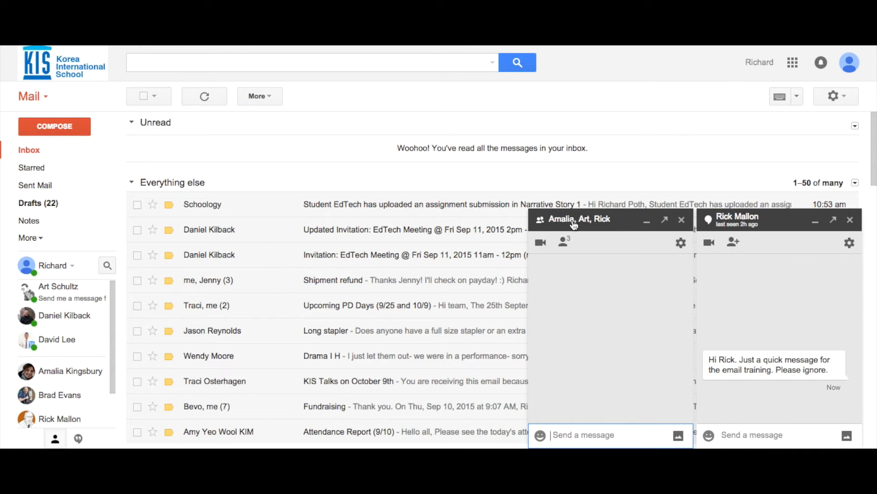
Greet everyone in the group, explaining the chat demonstrates Hangouts for the screencast.
text(Hi)
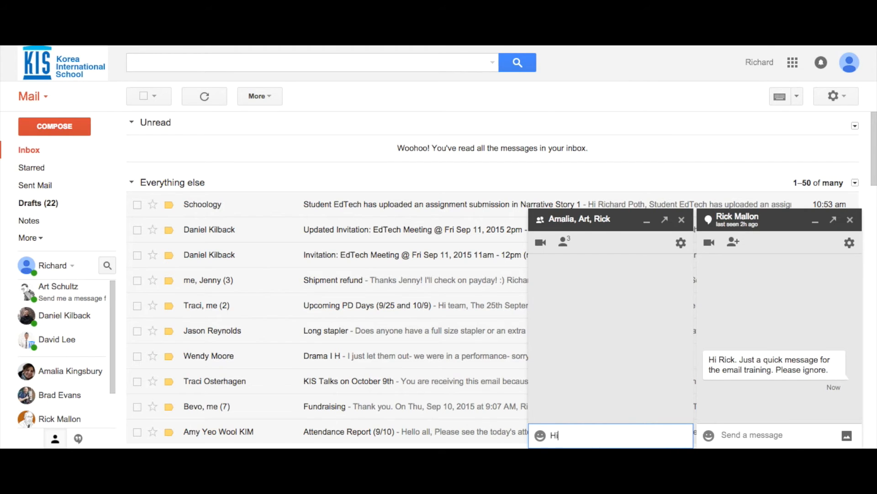
text(everyone. Just a qui)
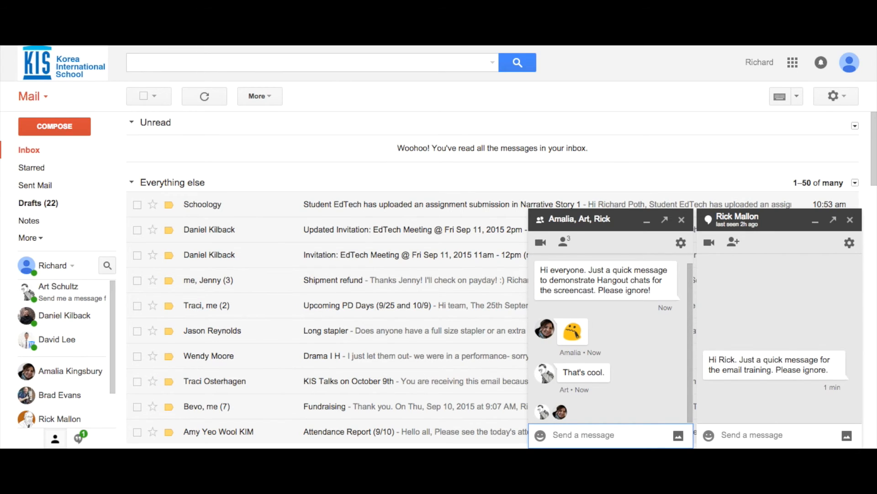
Close the chat windows so the group Hangout and Rick's chat show as recent conversations.
click(681, 220)
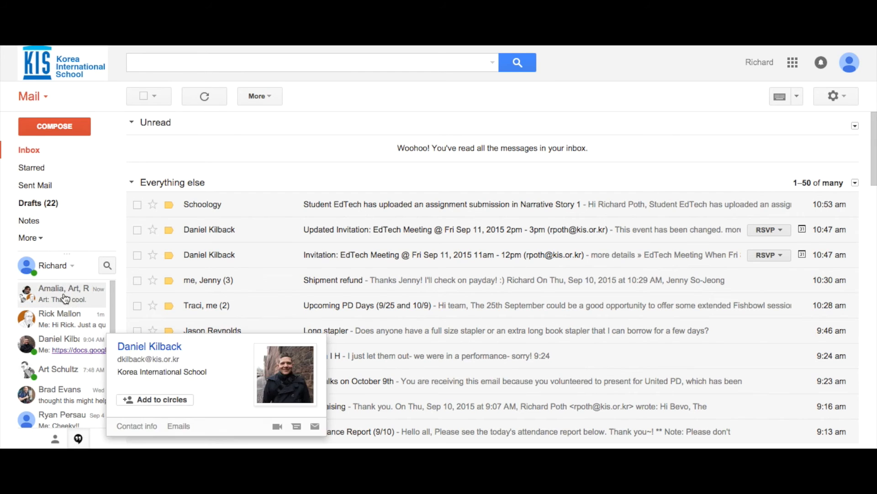
click(63, 291)
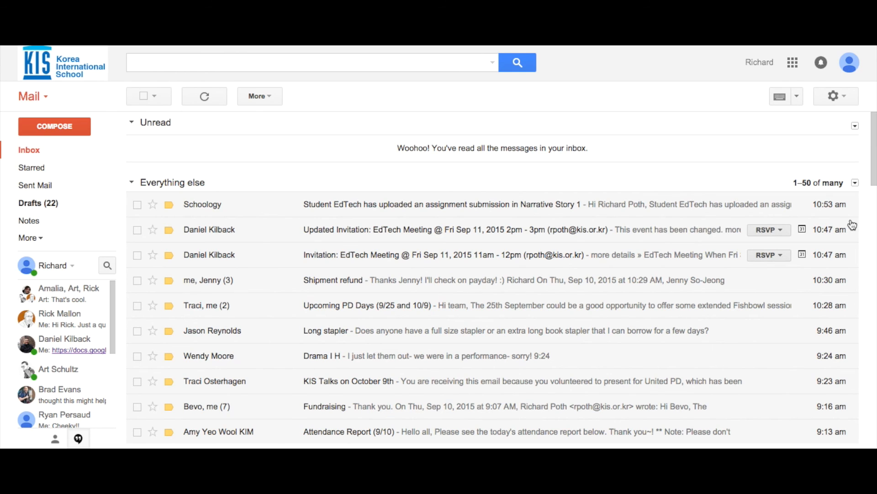
mouse_move(89, 408)
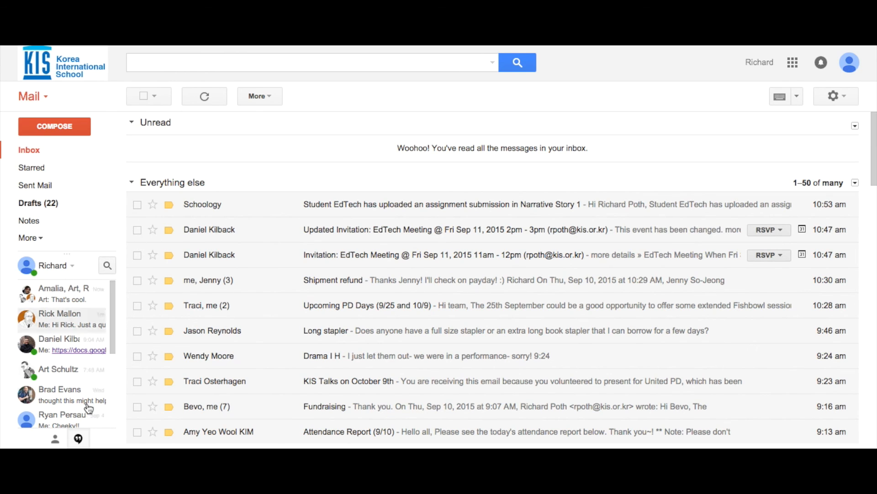